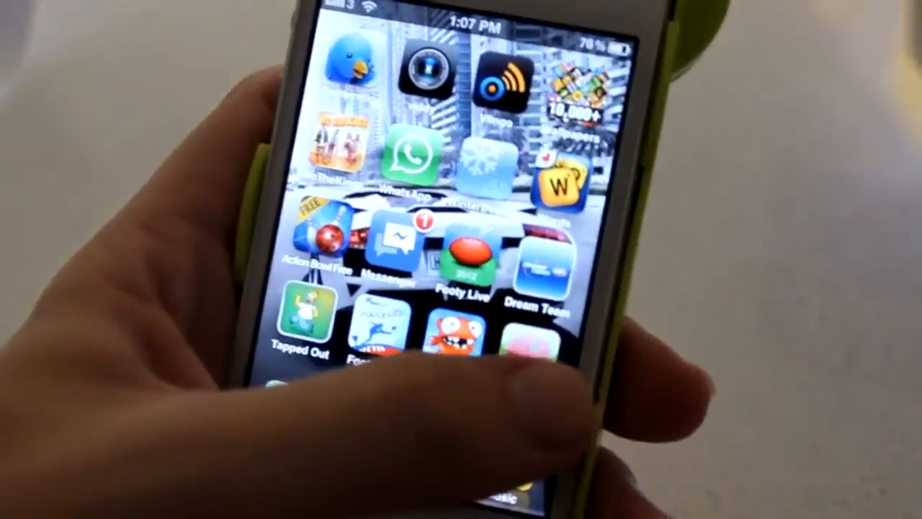
# Launch the Kogeto Looker app from the home screen into Shoot mode with live panoramic preview.
pyautogui.click(500, 87)
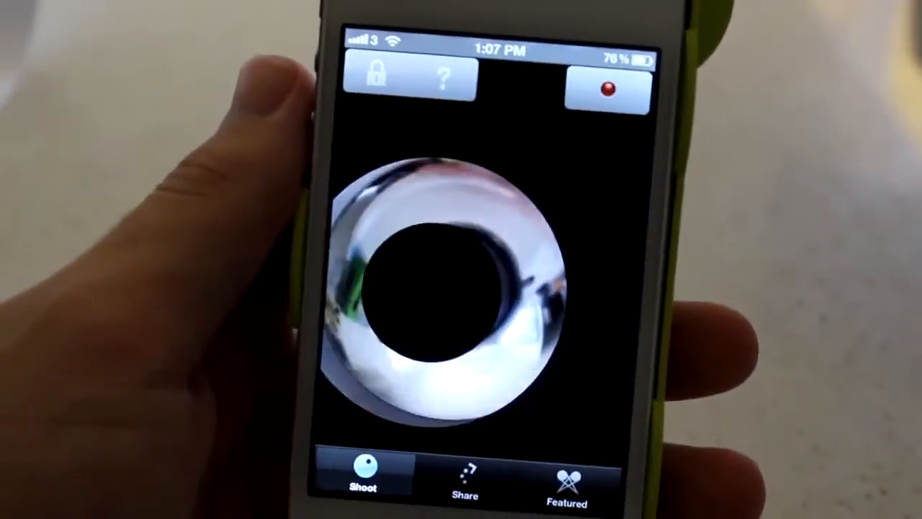